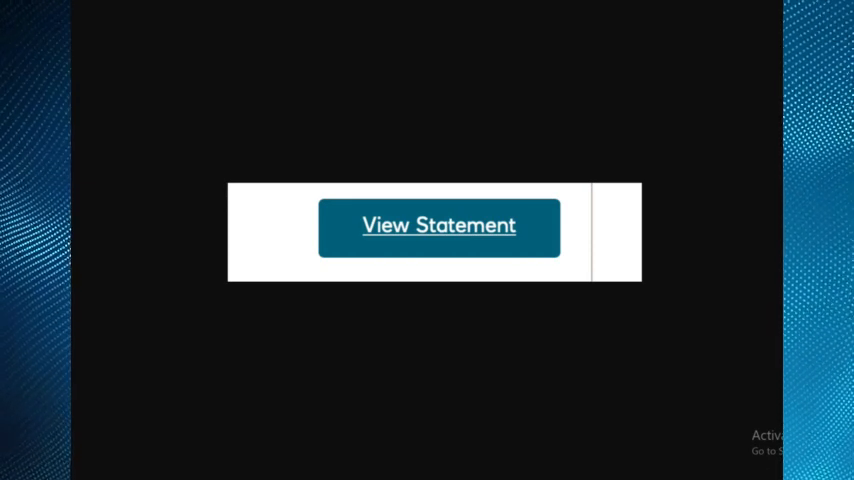
Display the selected month's statement with its Download Statement (PDF) link
{"action": "left_click", "coordinate": [440, 226]}
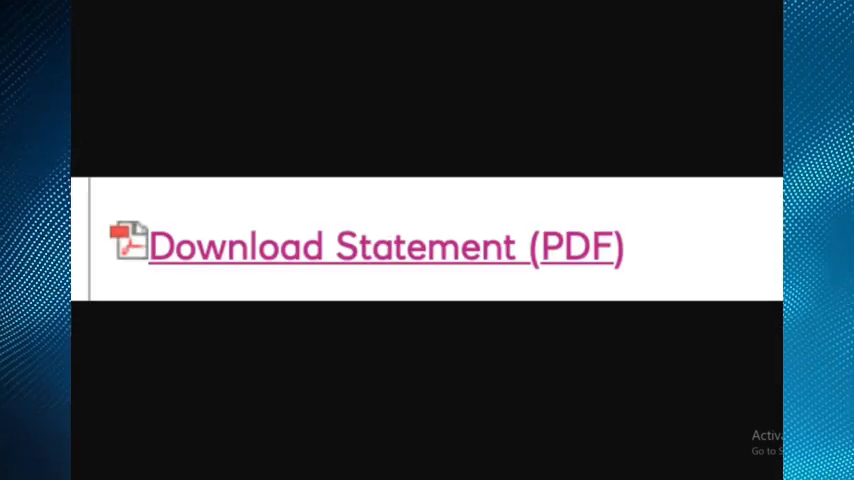